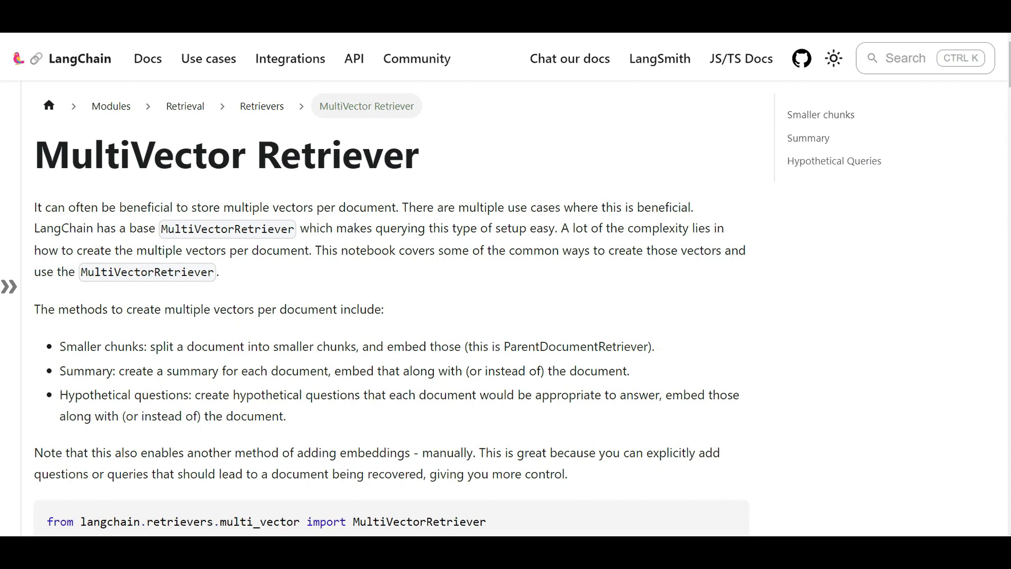
{"action": "mouse_move", "coordinate": [233, 294]}
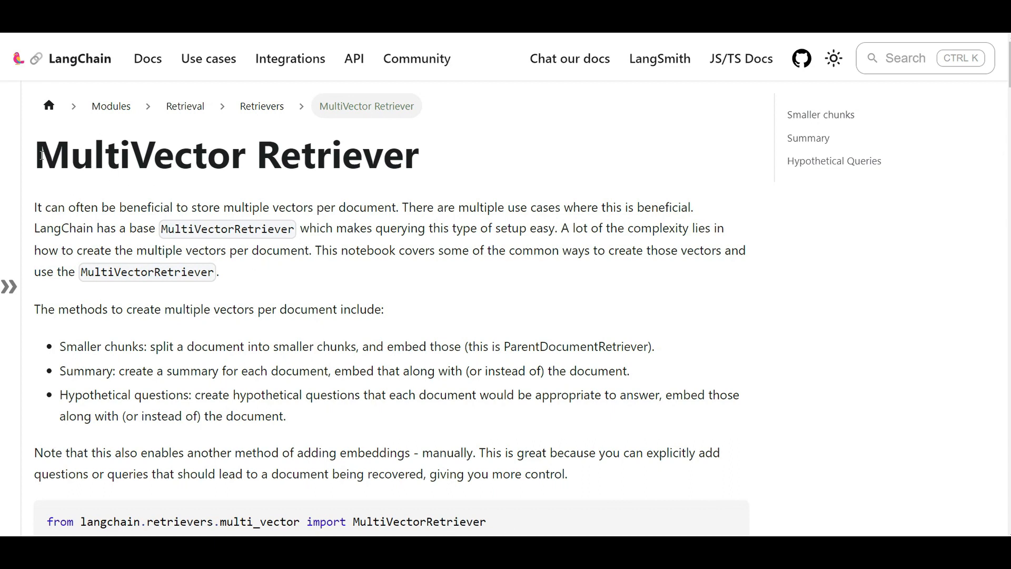
{"action": "mouse_move", "coordinate": [68, 139]}
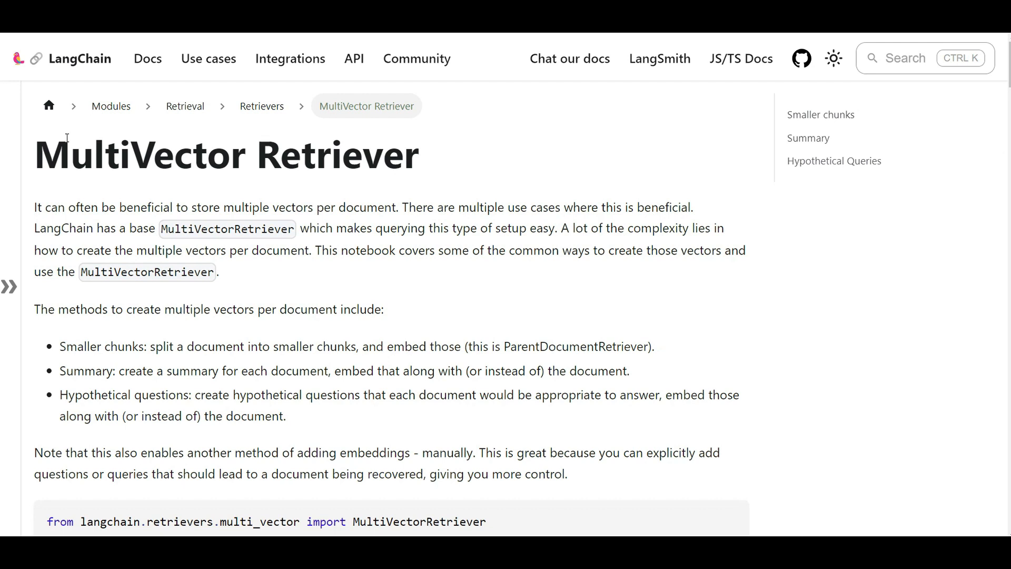
{"action": "mouse_move", "coordinate": [122, 207]}
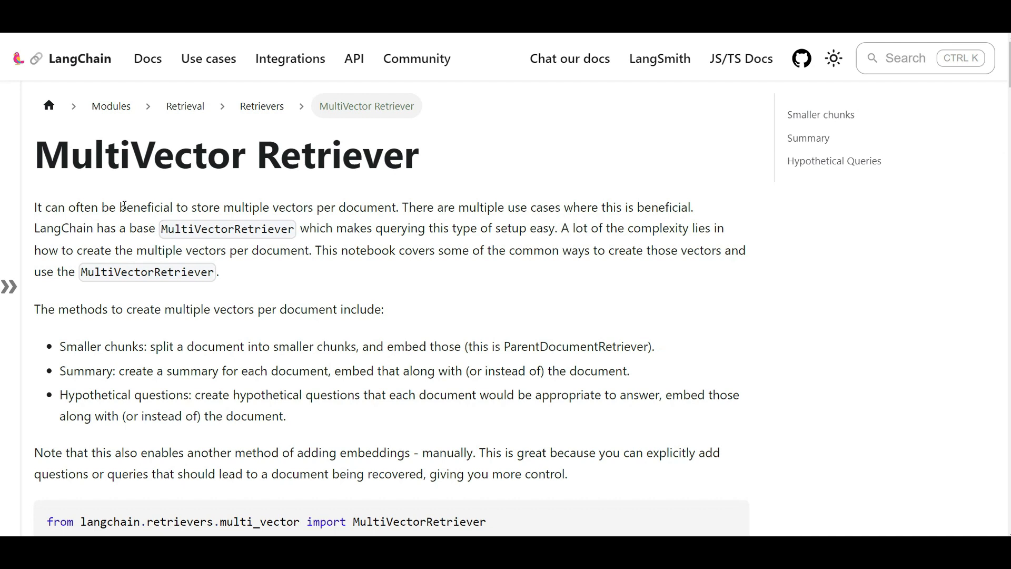
{"action": "mouse_move", "coordinate": [83, 219]}
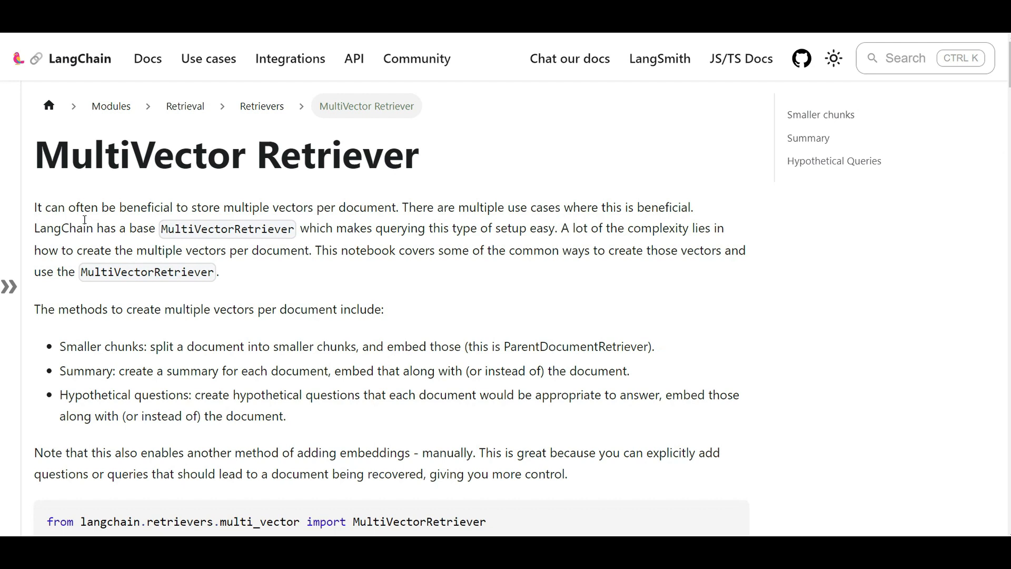
Step: Highlight 'MultiVector' in the page title and the 'Smaller chunks' method name
{"action": "double_click", "coordinate": [46, 156]}
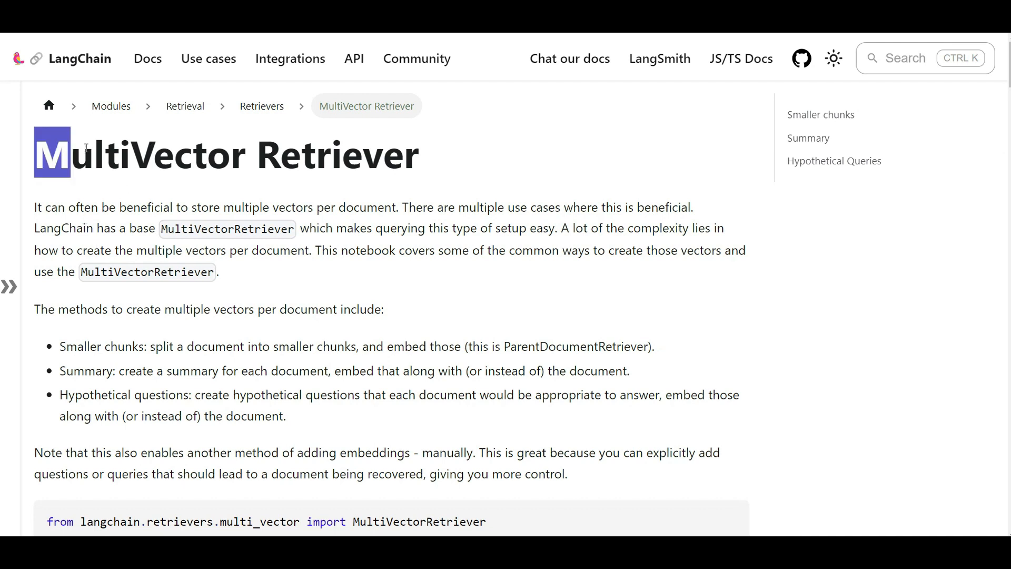
{"action": "left_click_drag", "start_coordinate": [58, 154], "coordinate": [225, 154]}
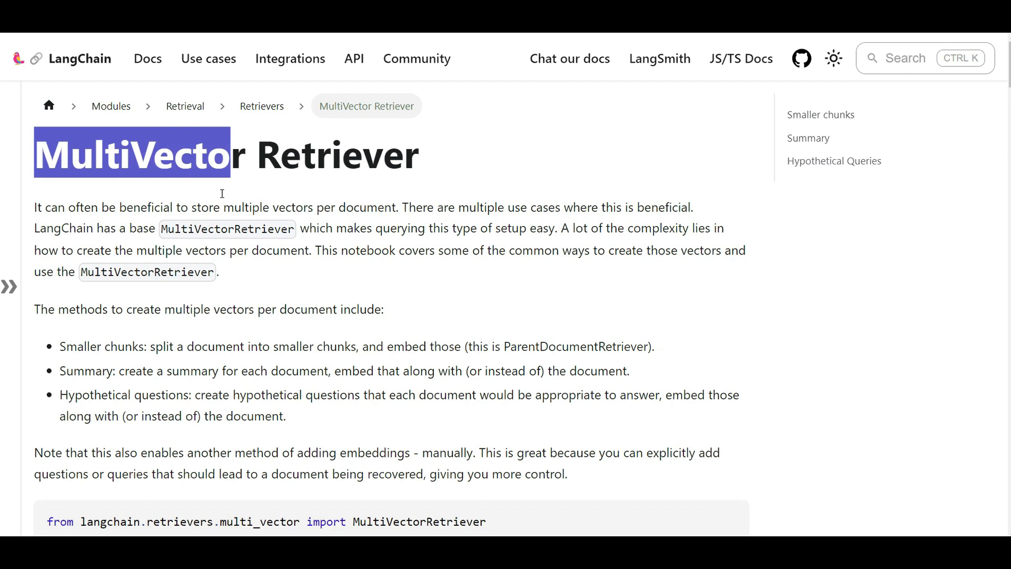
{"action": "mouse_move", "coordinate": [400, 339]}
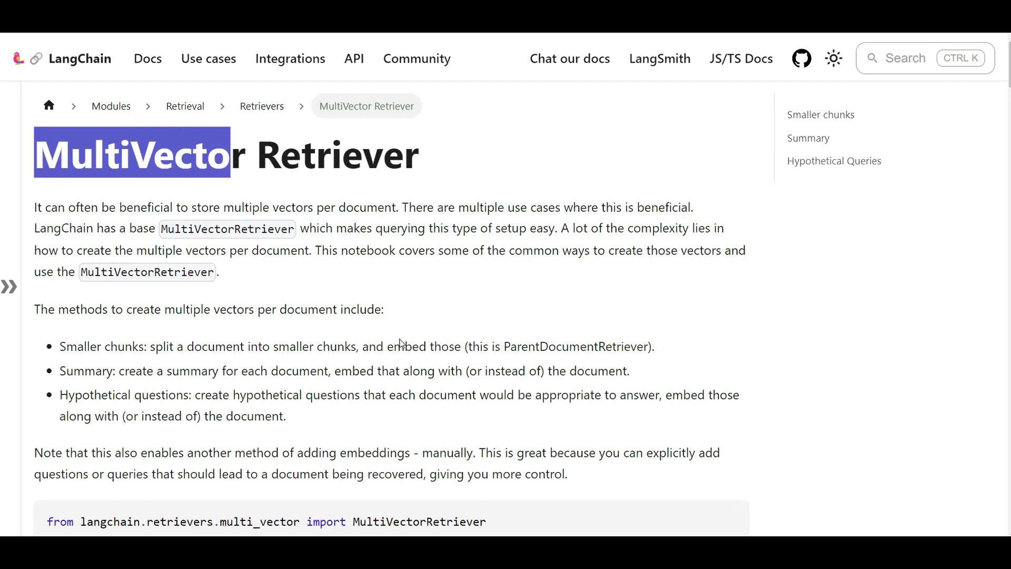
{"action": "mouse_move", "coordinate": [228, 373]}
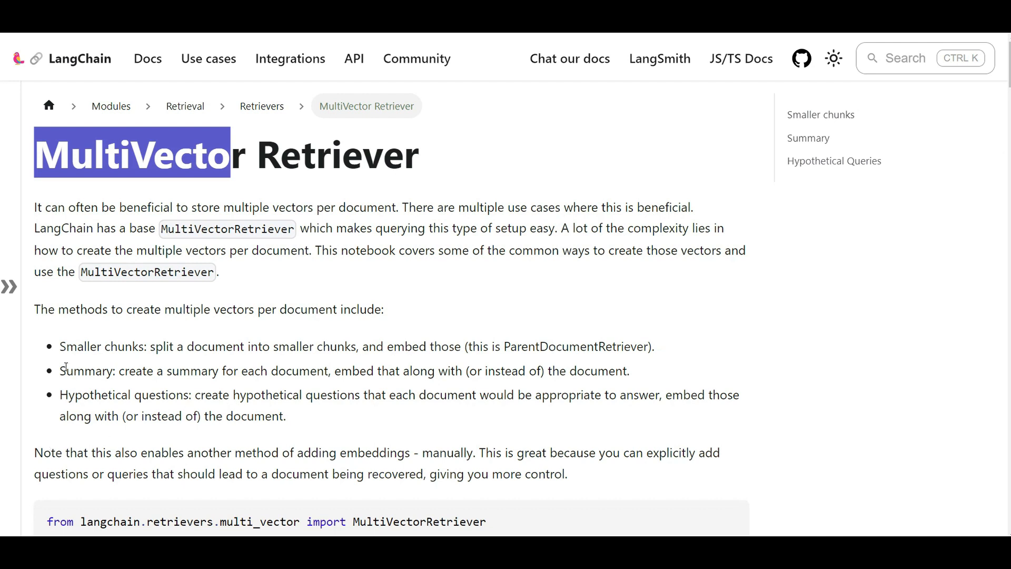
{"action": "mouse_move", "coordinate": [97, 168]}
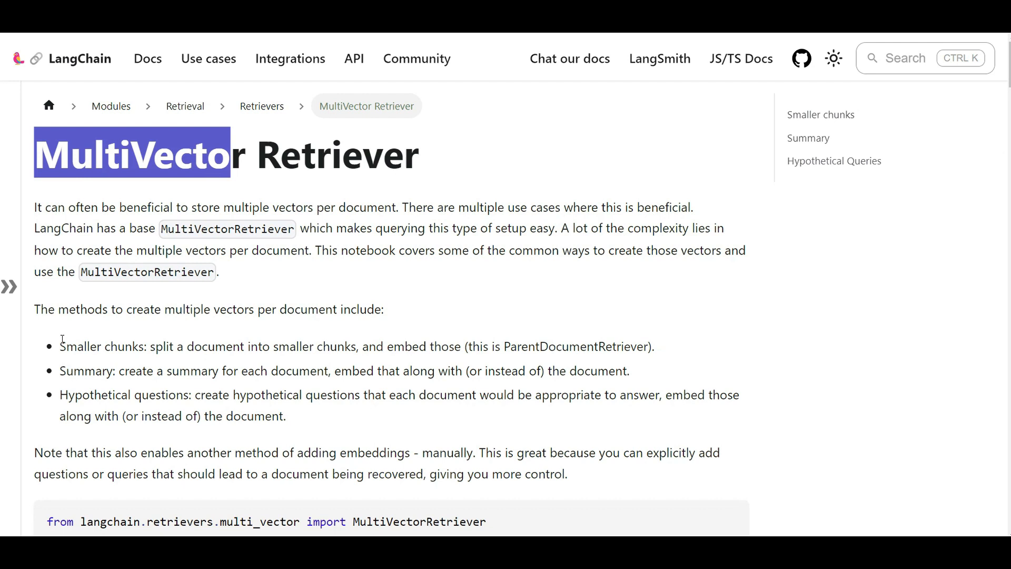
{"action": "double_click", "coordinate": [103, 347]}
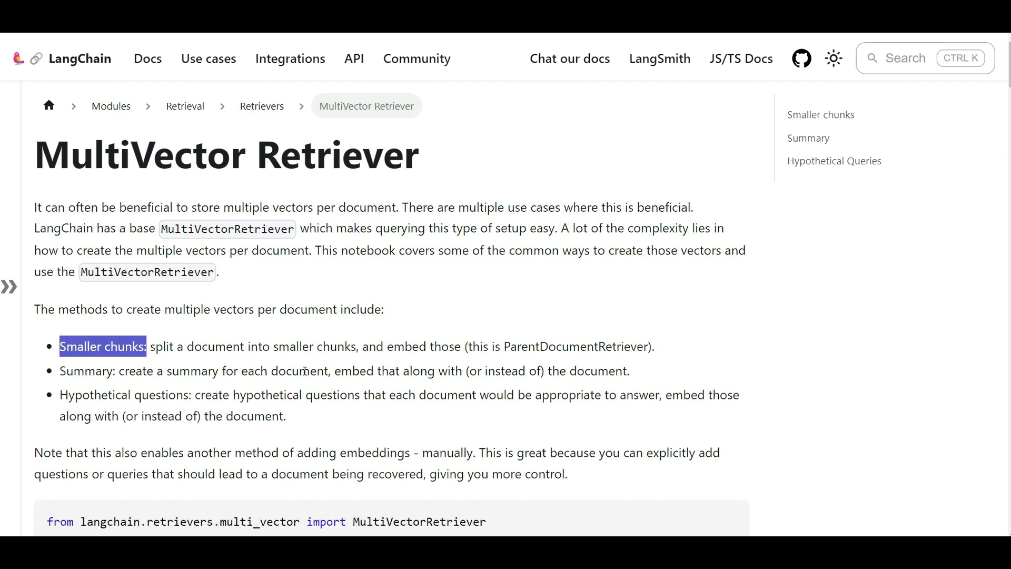
{"action": "mouse_move", "coordinate": [505, 352]}
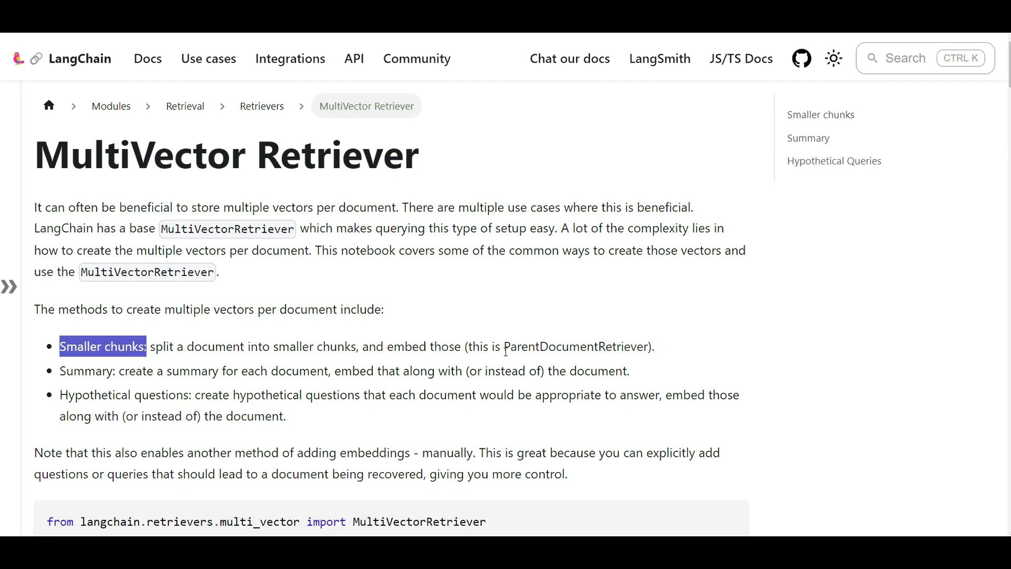
{"action": "mouse_move", "coordinate": [44, 419]}
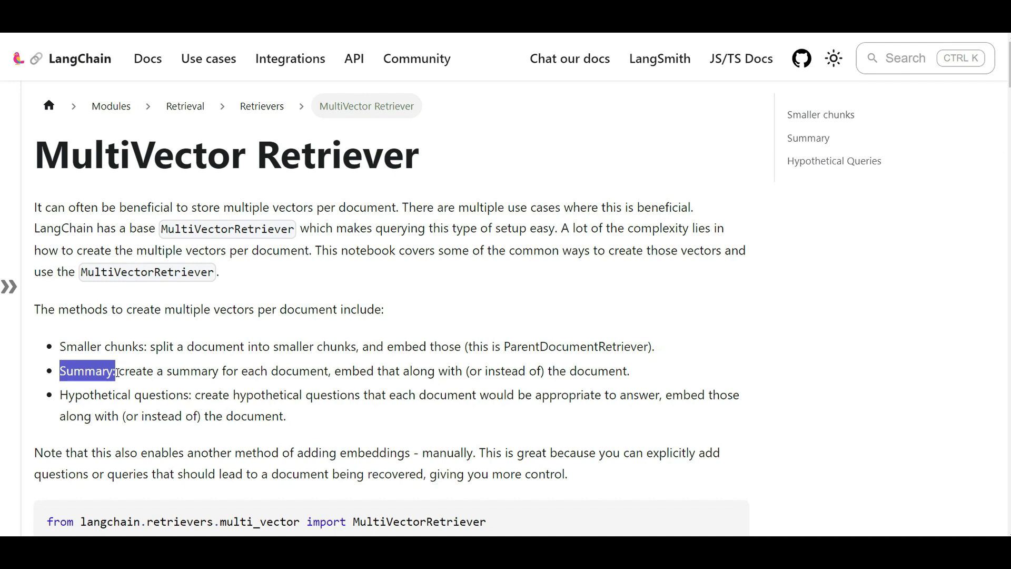
{"action": "mouse_move", "coordinate": [175, 390]}
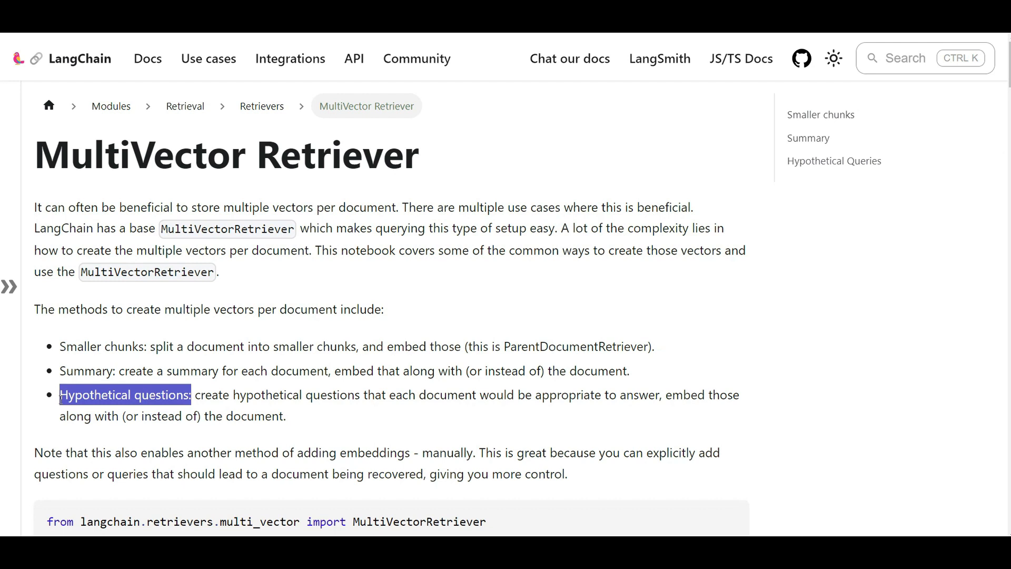
{"action": "mouse_move", "coordinate": [58, 407]}
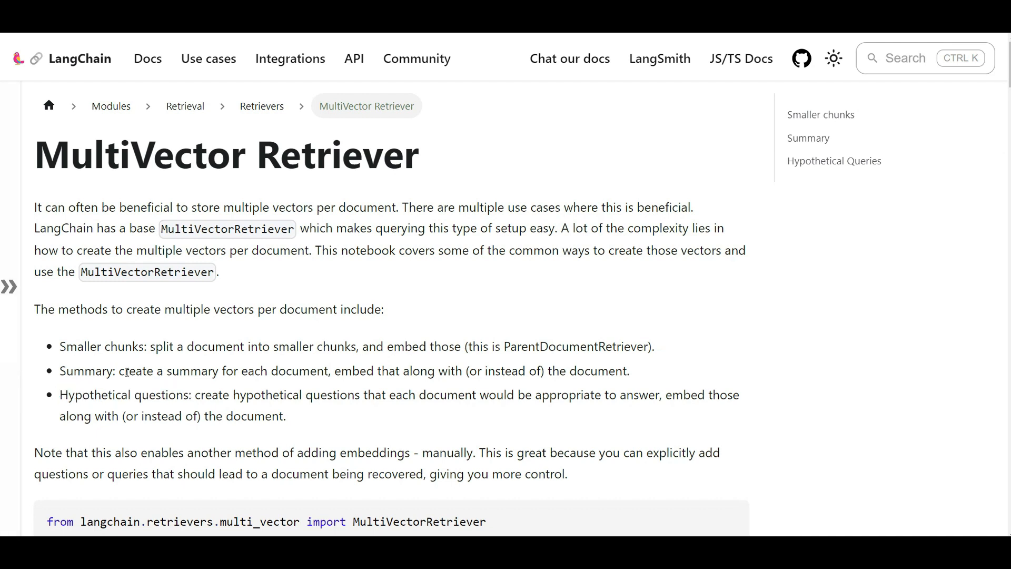
{"action": "mouse_move", "coordinate": [111, 354]}
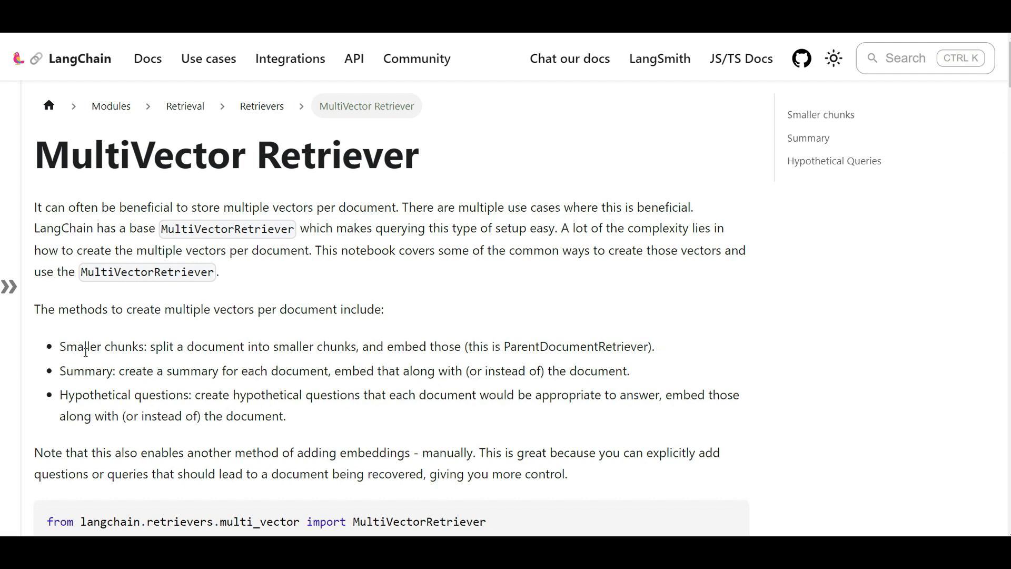
{"action": "left_click_drag", "start_coordinate": [59, 346], "coordinate": [191, 395]}
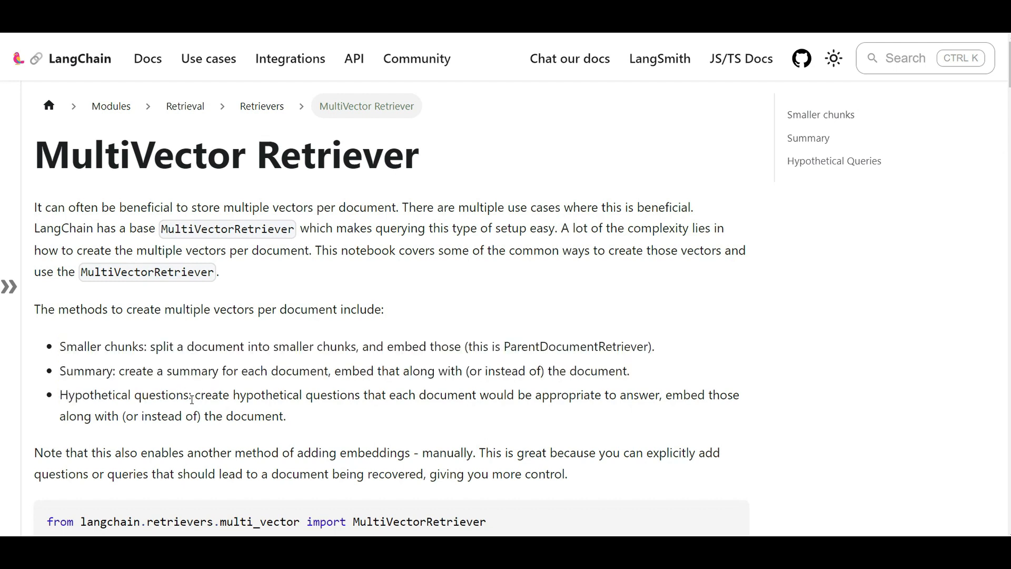
Step: Highlight the three vector-creation methods, then the MultiVectorRetriever and Chroma import line below
{"action": "left_click_drag", "start_coordinate": [71, 347], "coordinate": [191, 395]}
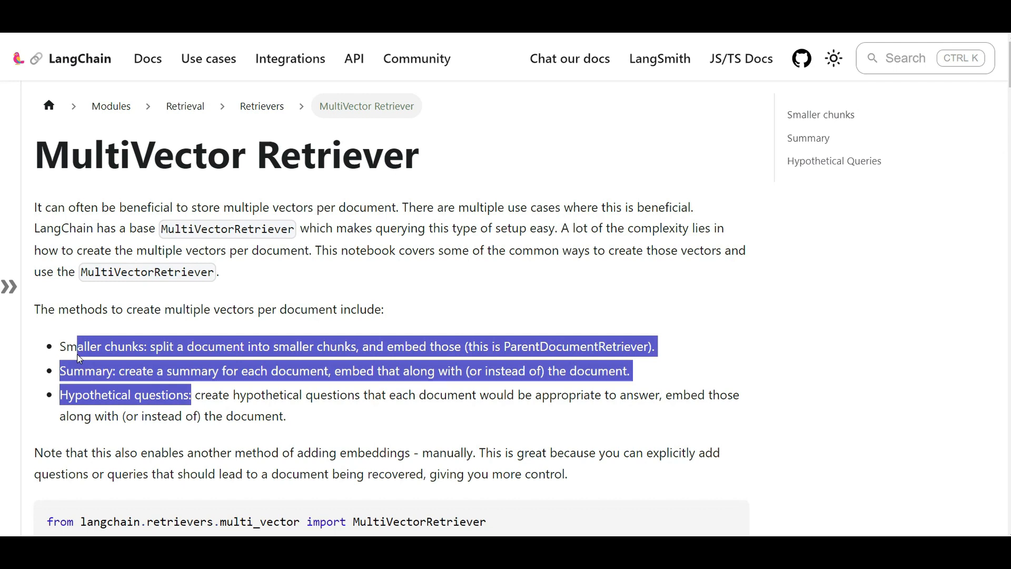
{"action": "mouse_move", "coordinate": [160, 265]}
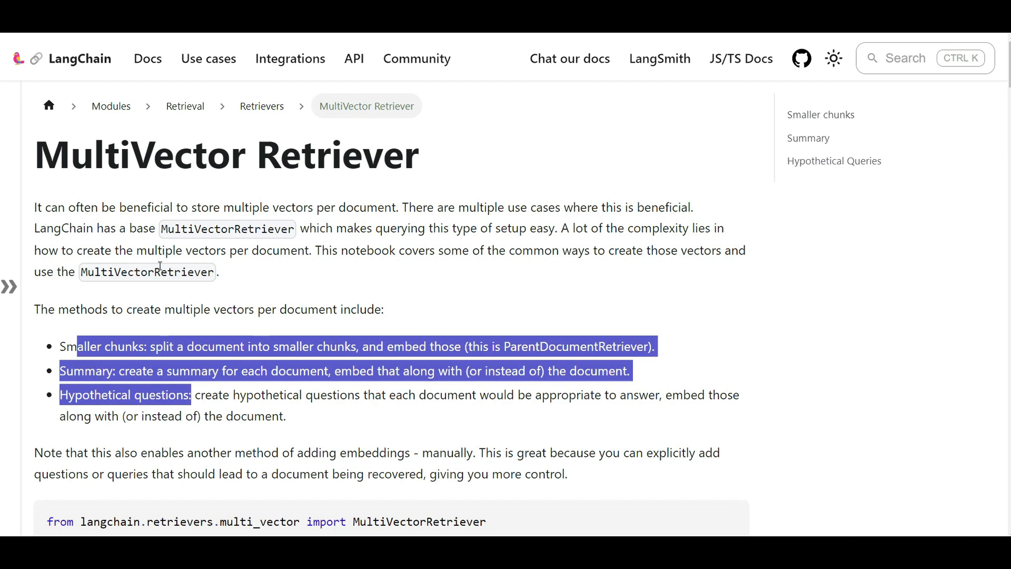
{"action": "scroll", "scroll_direction": "down", "scroll_amount": 3}
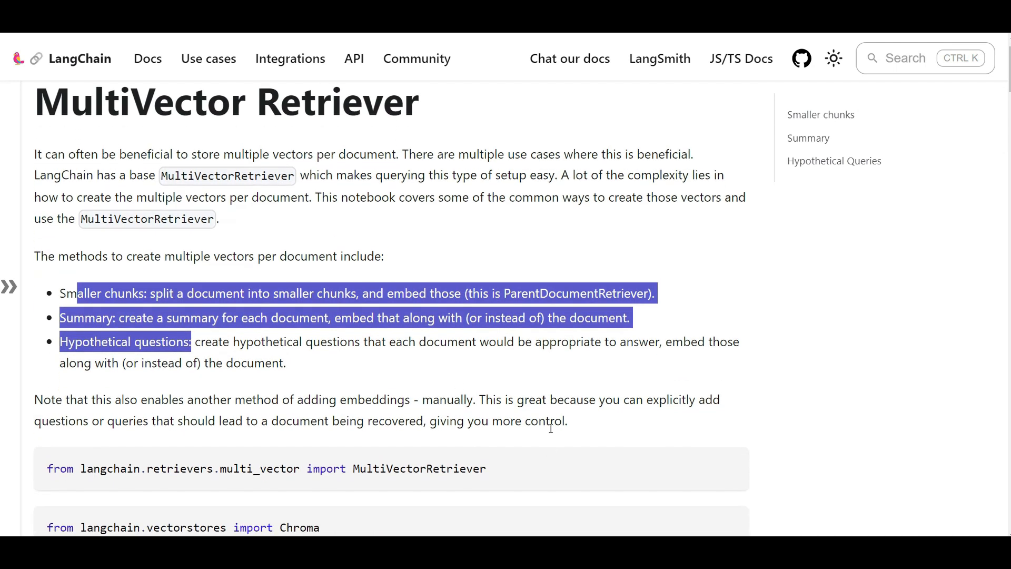
{"action": "left_click_drag", "start_coordinate": [308, 420], "coordinate": [553, 420]}
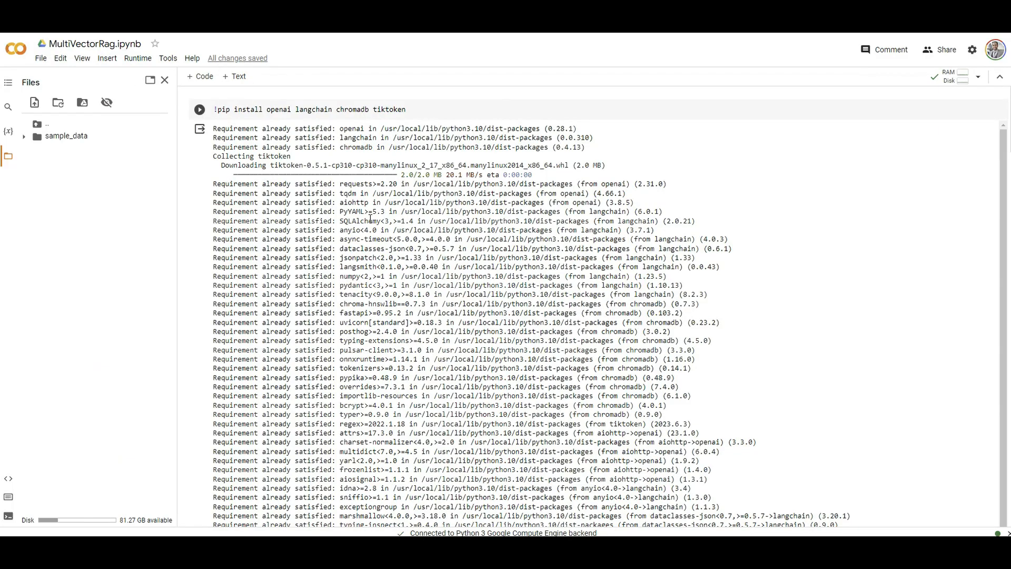
{"action": "mouse_move", "coordinate": [373, 210]}
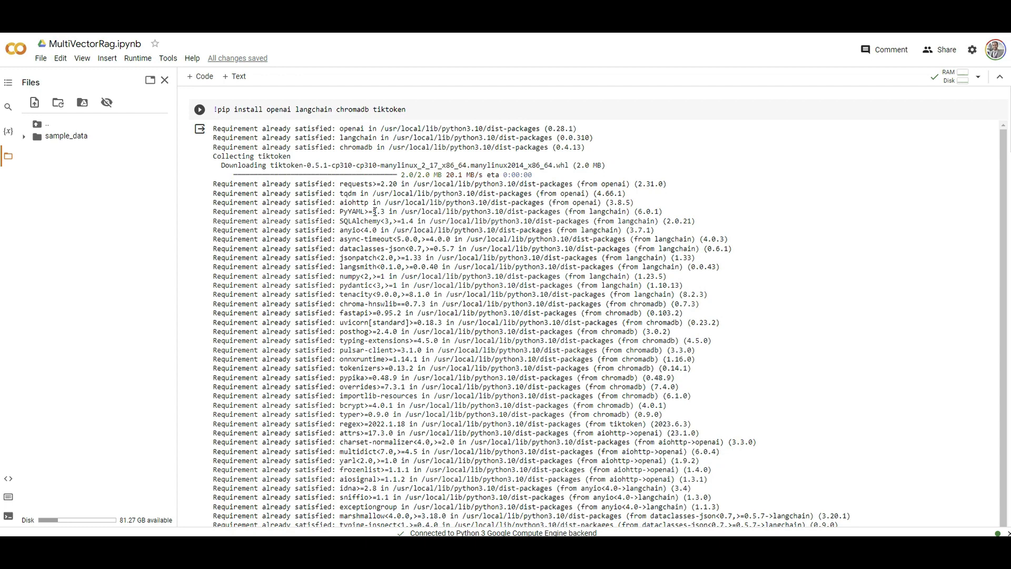
{"action": "mouse_move", "coordinate": [320, 242]}
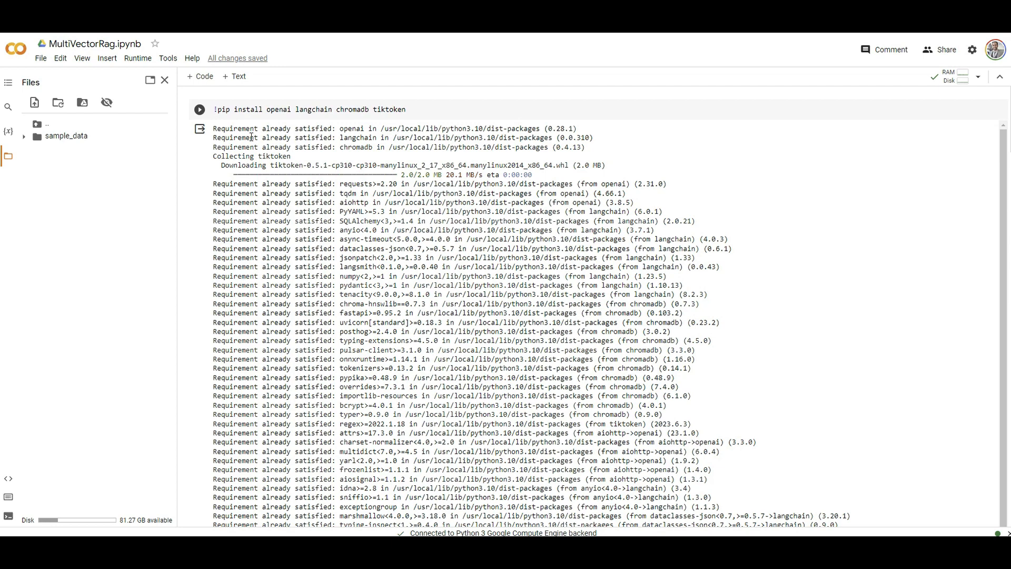
{"action": "mouse_move", "coordinate": [263, 109]}
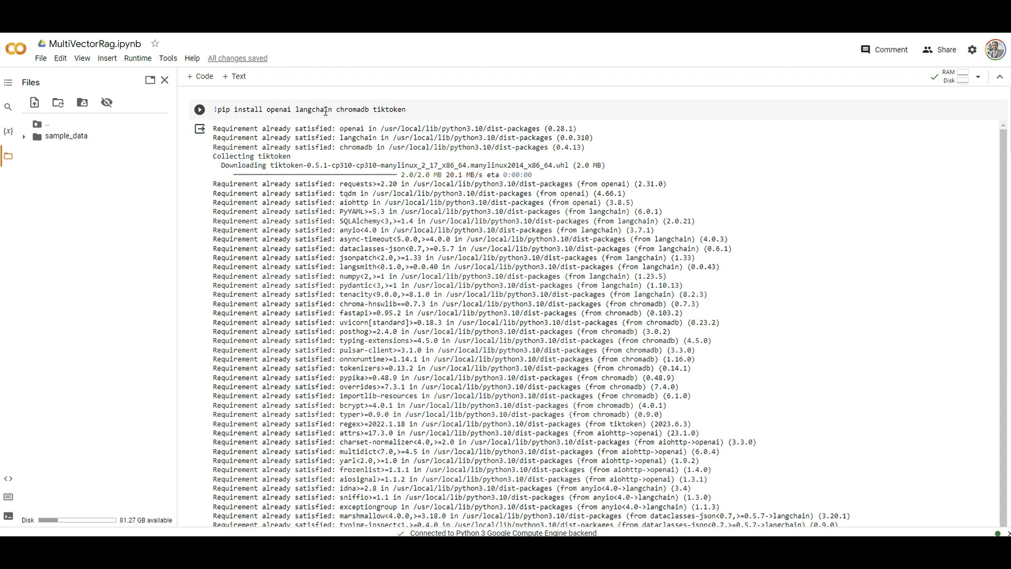
Step: Focus the !pip install cell and move down to the API key and LangChain import cells
{"action": "left_click", "coordinate": [333, 109]}
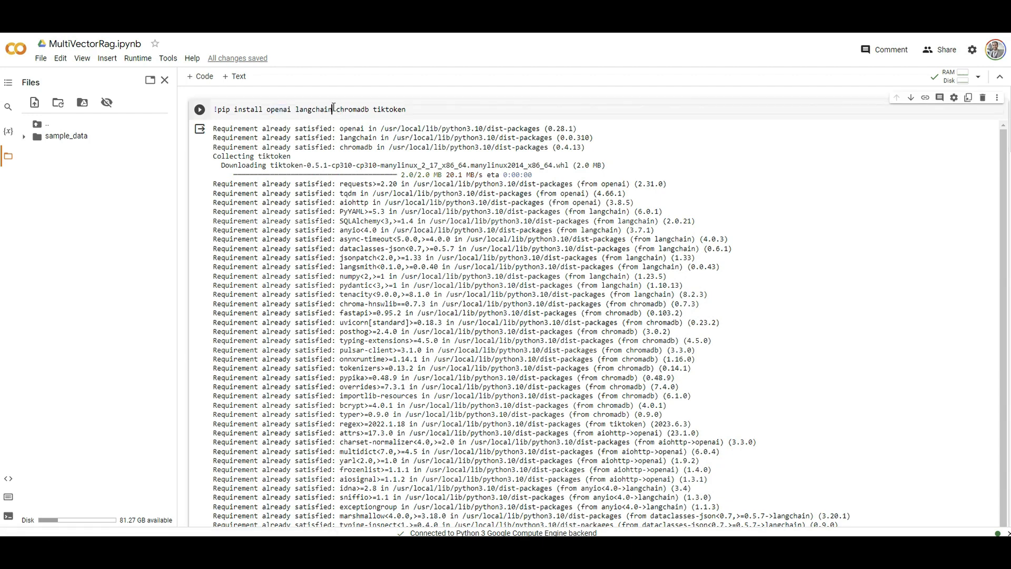
{"action": "double_click", "coordinate": [351, 108]}
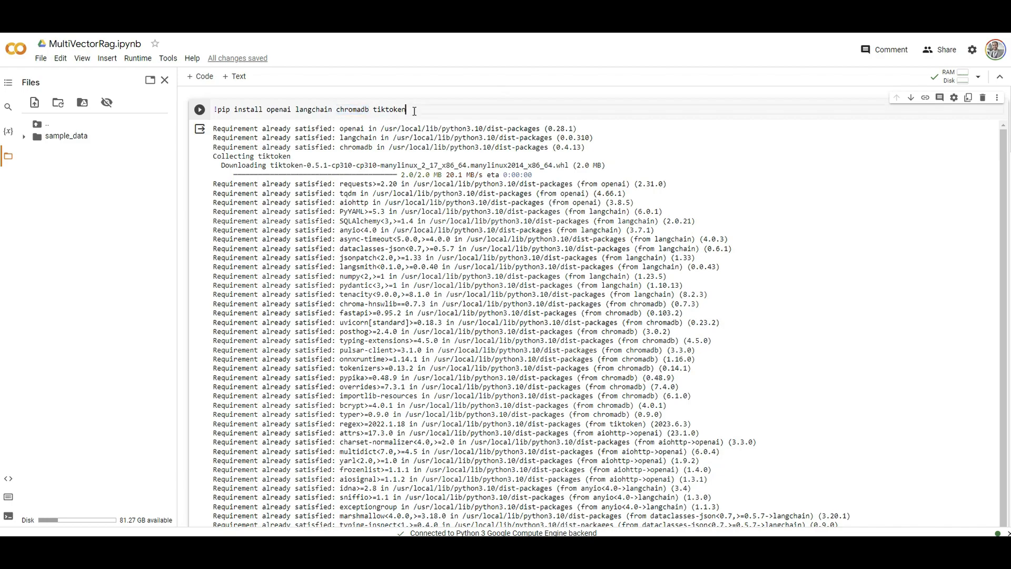
{"action": "scroll", "scroll_direction": "down", "scroll_amount": 3}
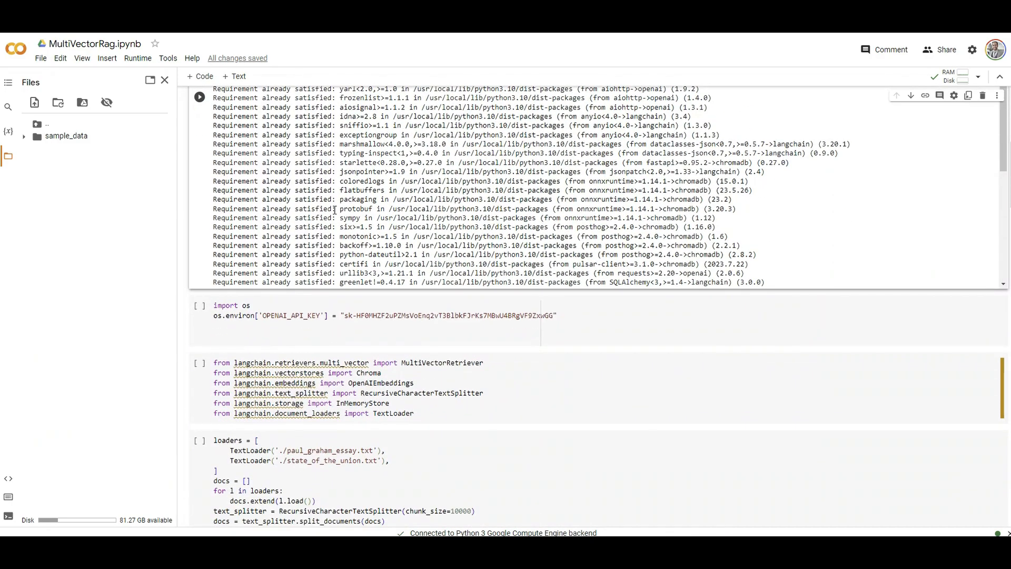
{"action": "scroll", "scroll_direction": "down", "scroll_amount": 3}
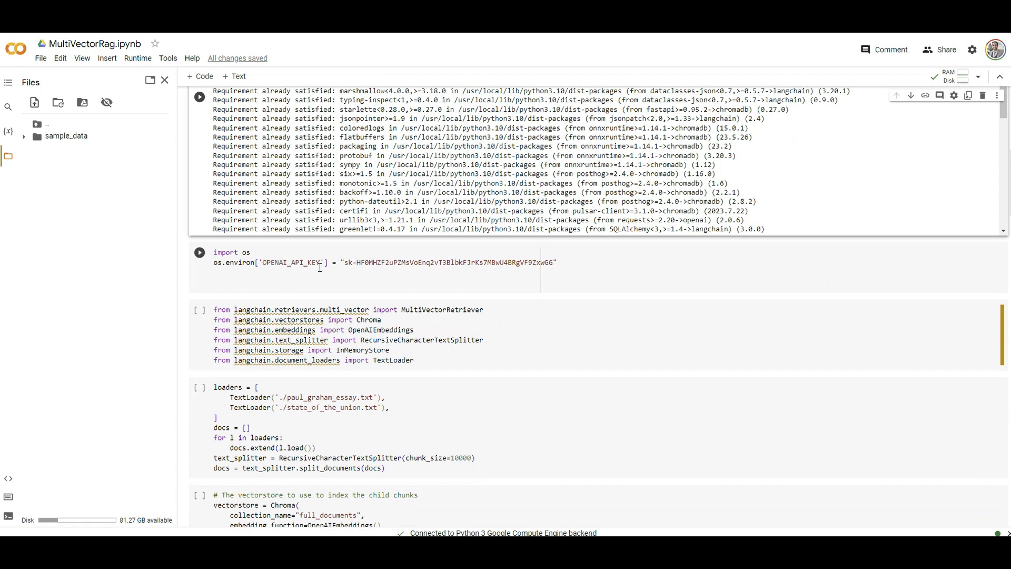
{"action": "left_click_drag", "start_coordinate": [375, 262], "coordinate": [556, 262]}
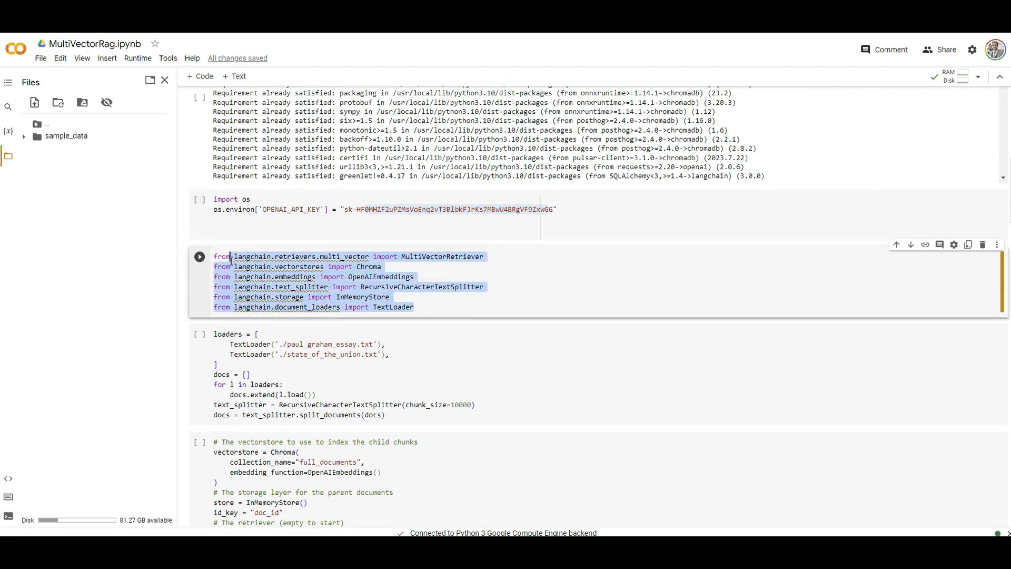
{"action": "scroll", "scroll_direction": "down", "scroll_amount": 3}
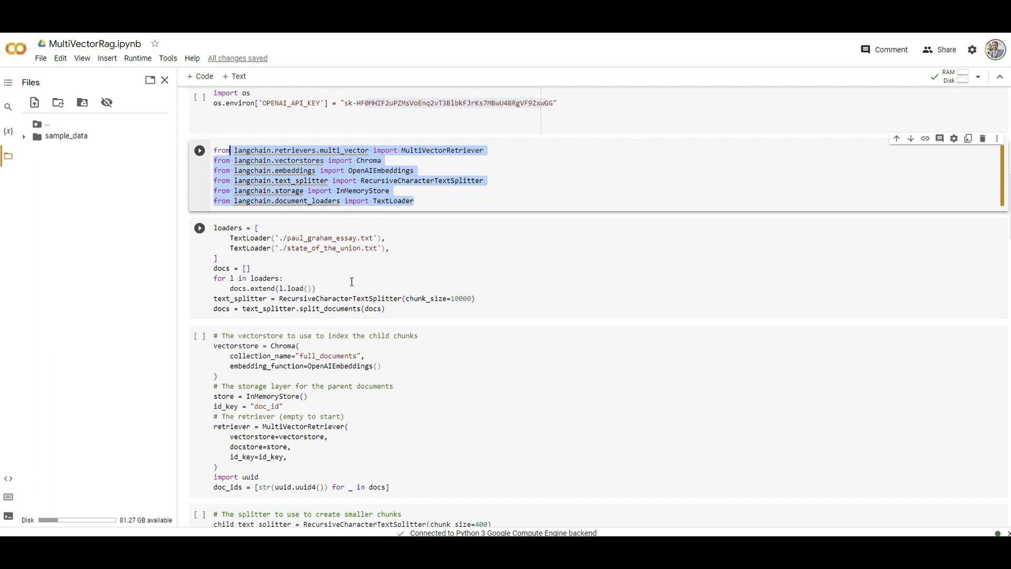
{"action": "mouse_move", "coordinate": [378, 250]}
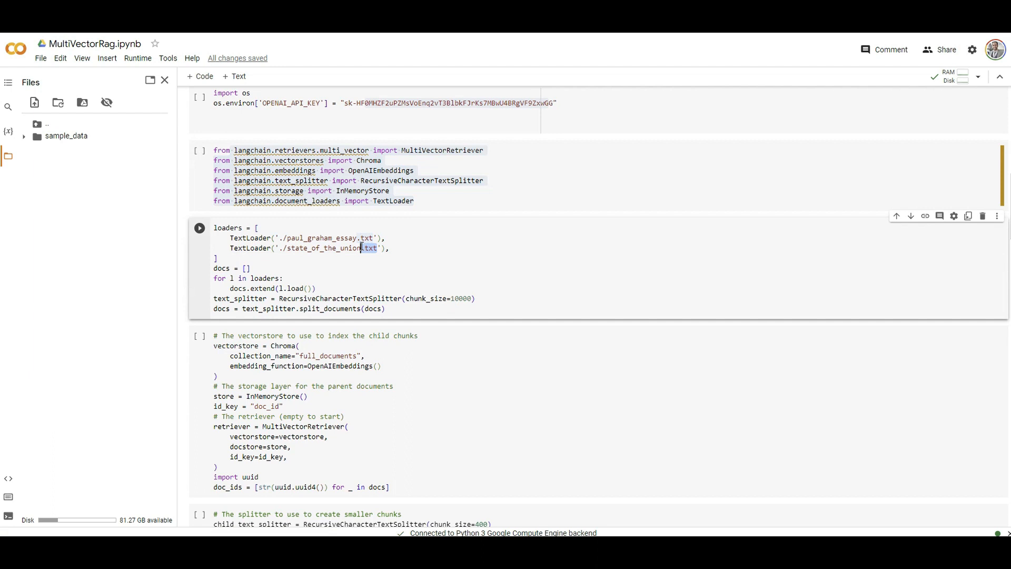
{"action": "left_click_drag", "start_coordinate": [387, 247], "coordinate": [228, 237]}
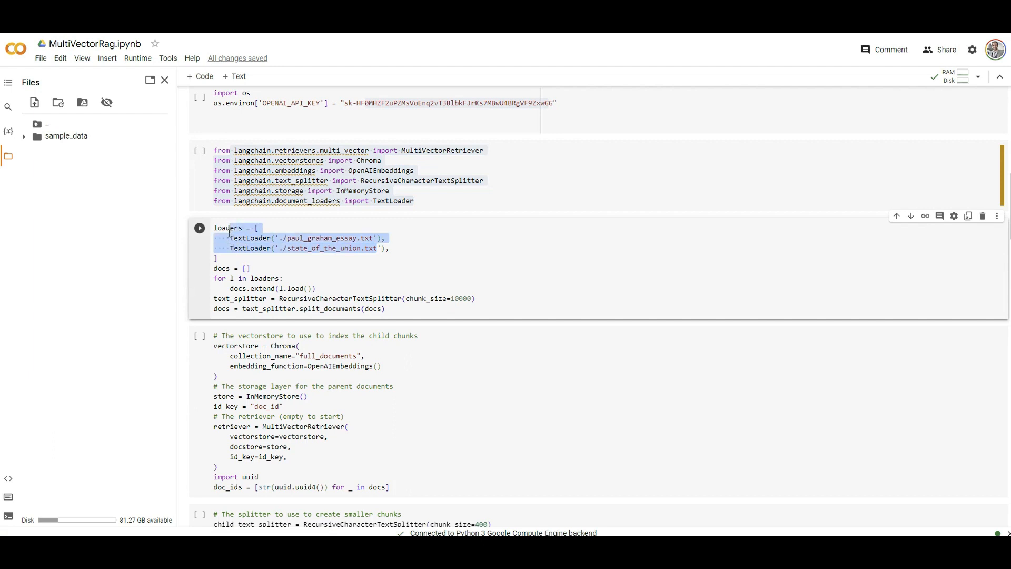
{"action": "mouse_move", "coordinate": [227, 227]}
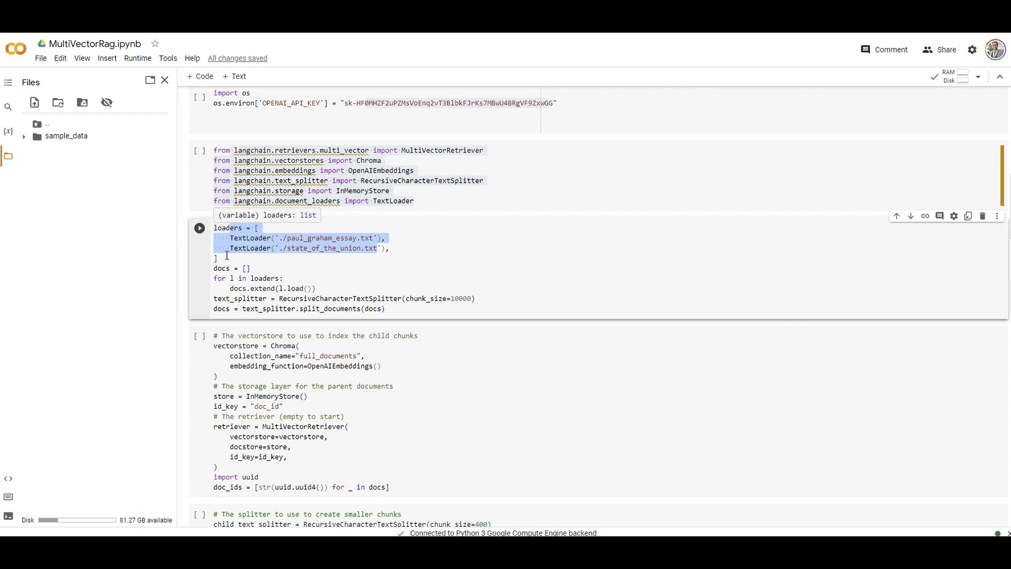
{"action": "left_click", "coordinate": [482, 298]}
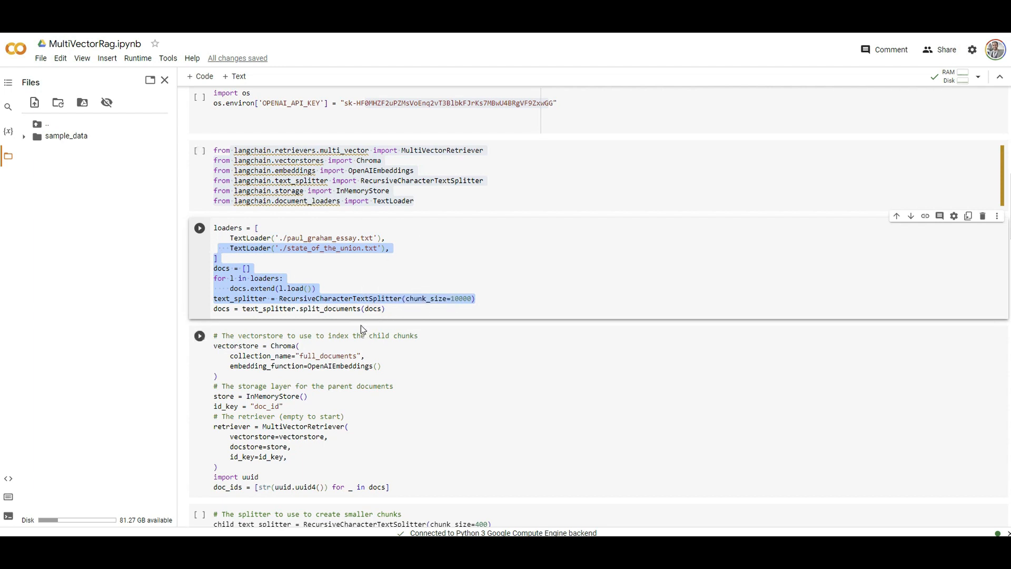
{"action": "scroll", "scroll_direction": "down", "scroll_amount": 3}
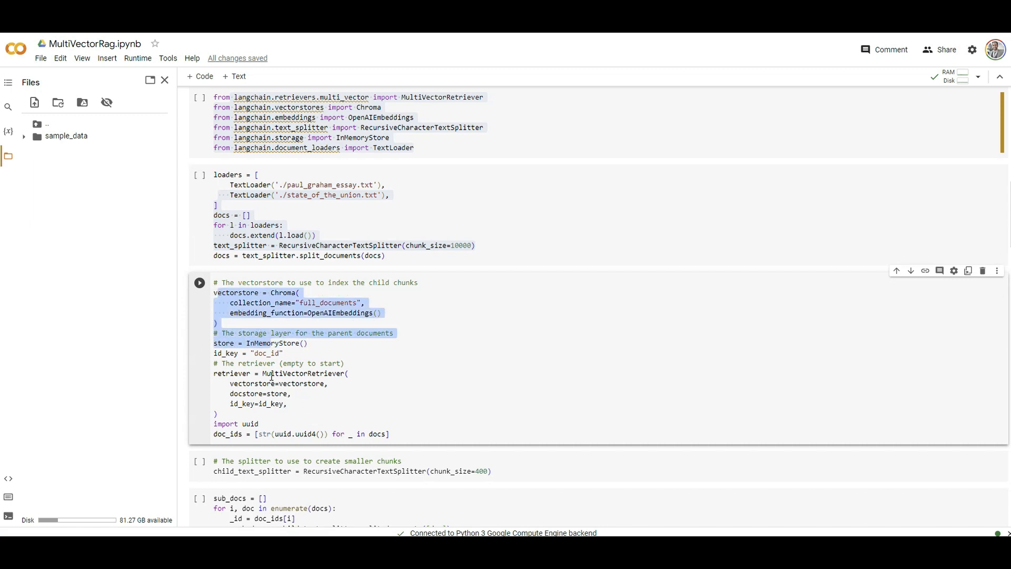
{"action": "double_click", "coordinate": [304, 373]}
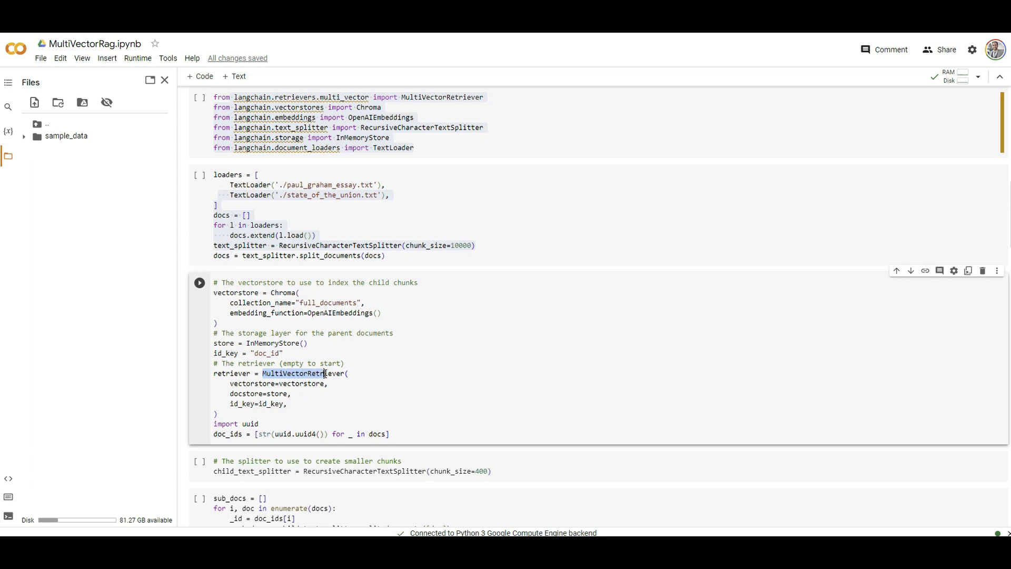
{"action": "double_click", "coordinate": [303, 373]}
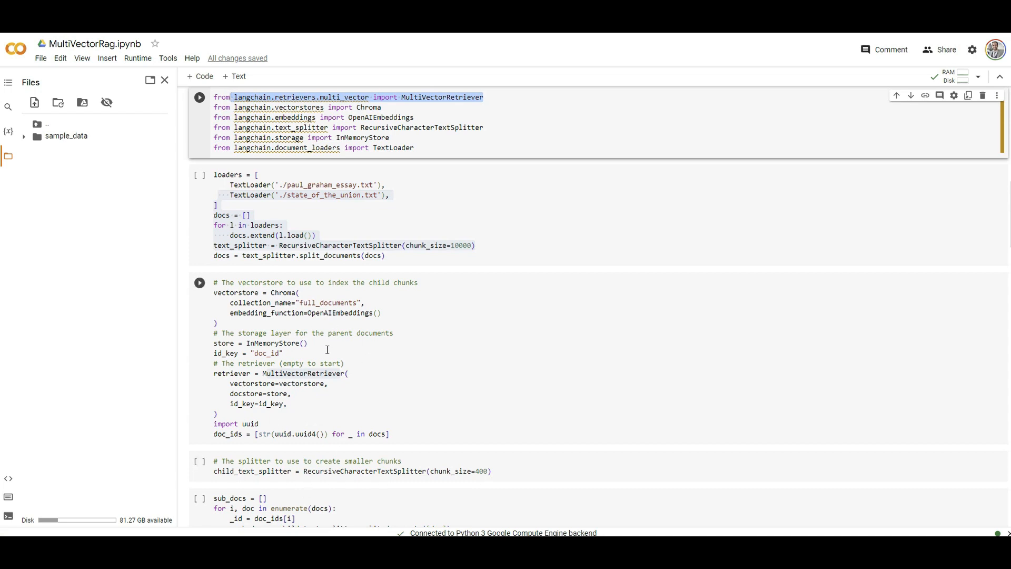
{"action": "double_click", "coordinate": [303, 373]}
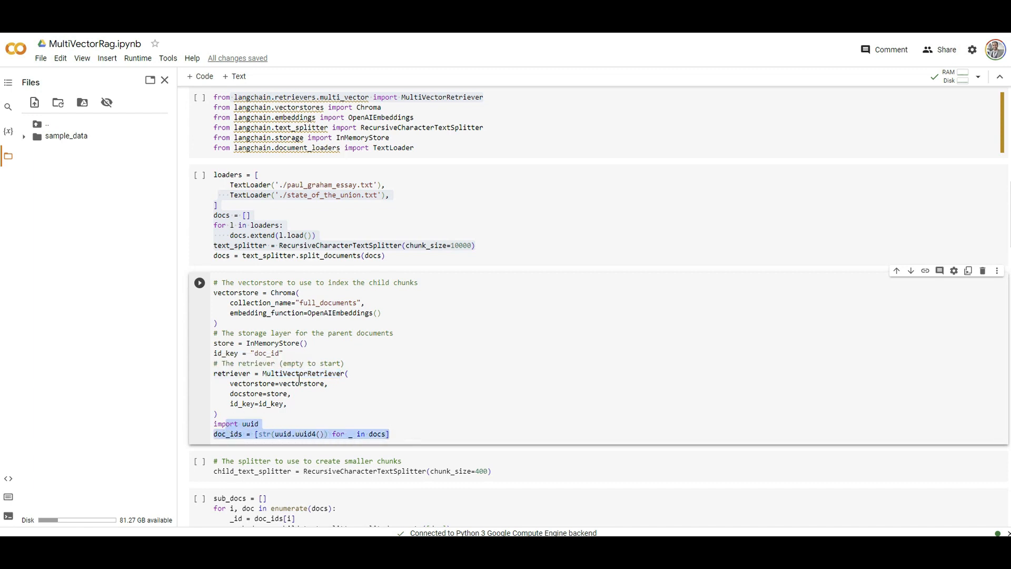
{"action": "scroll", "scroll_direction": "down", "scroll_amount": 3}
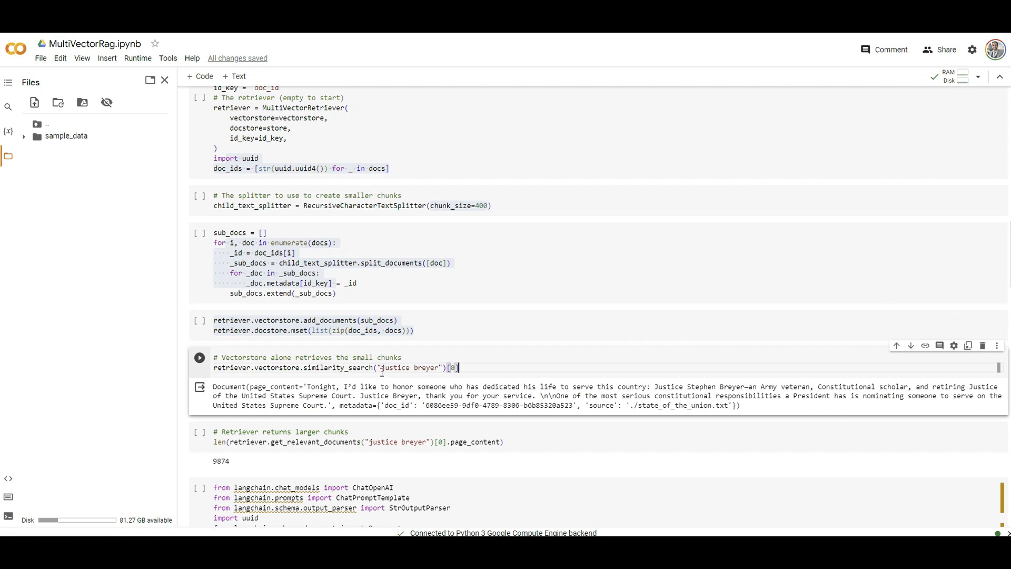
{"action": "double_click", "coordinate": [426, 368]}
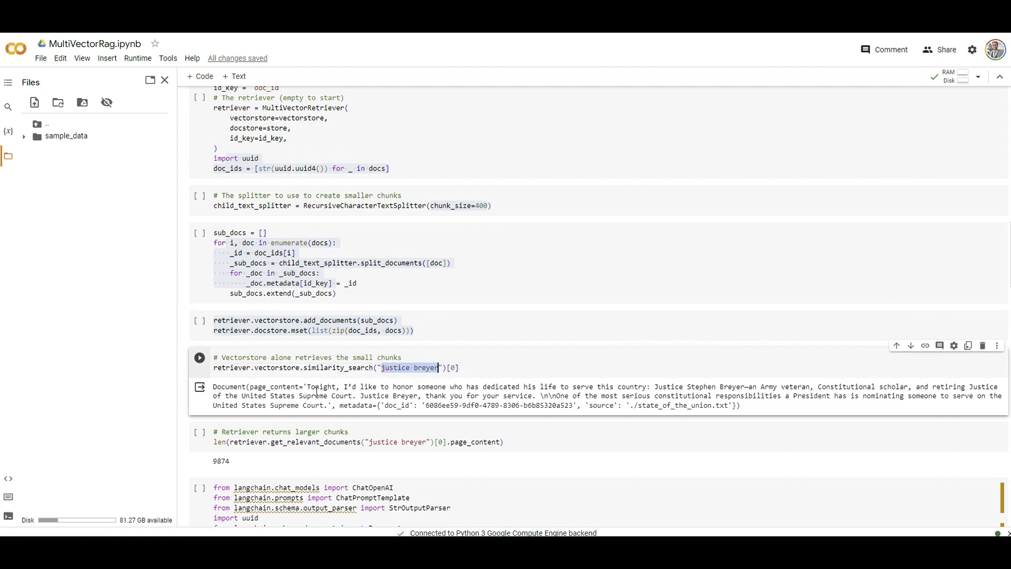
{"action": "left_click_drag", "start_coordinate": [308, 387], "coordinate": [488, 386]}
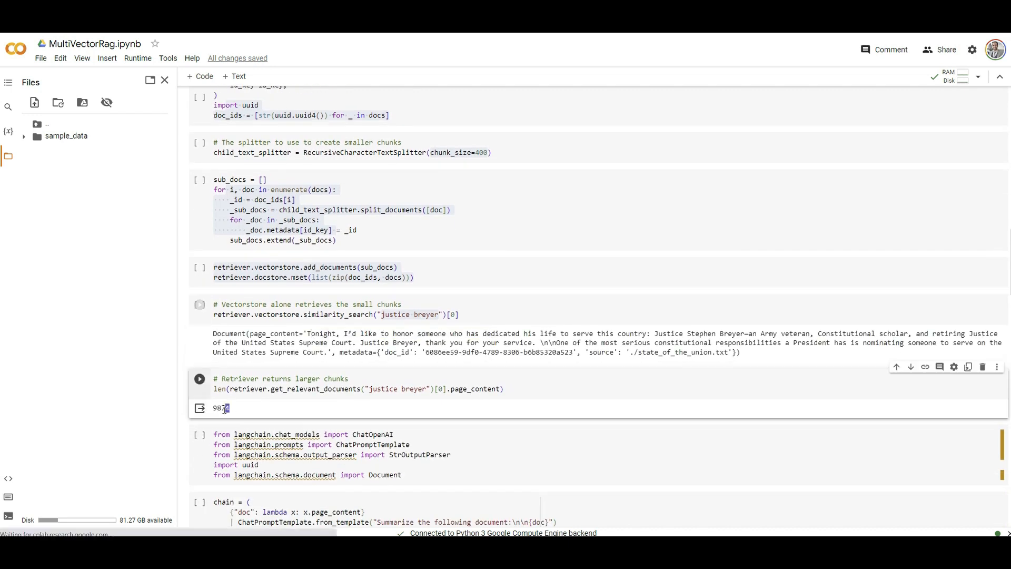
{"action": "double_click", "coordinate": [220, 408]}
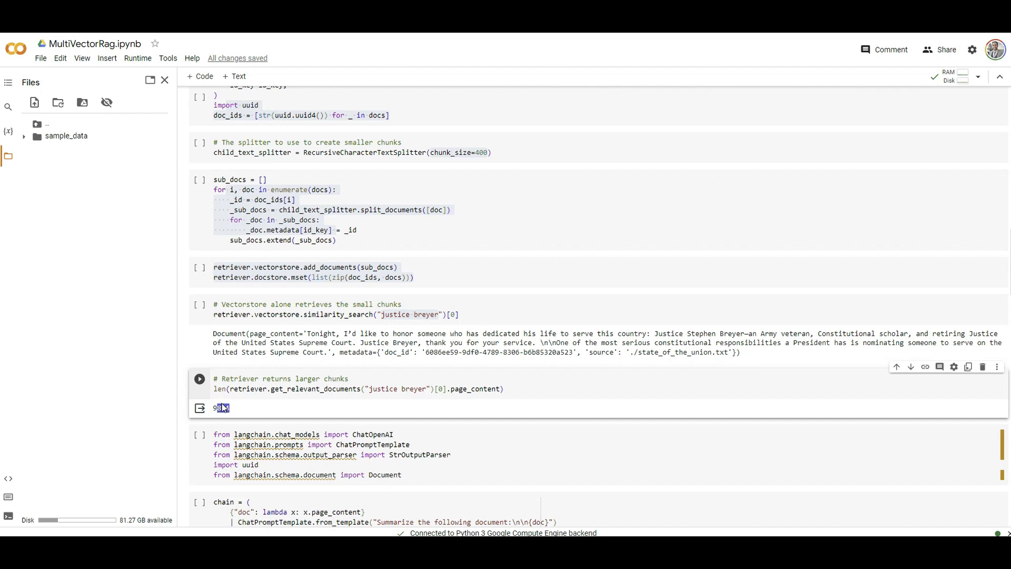
{"action": "scroll", "scroll_direction": "down", "scroll_amount": 3}
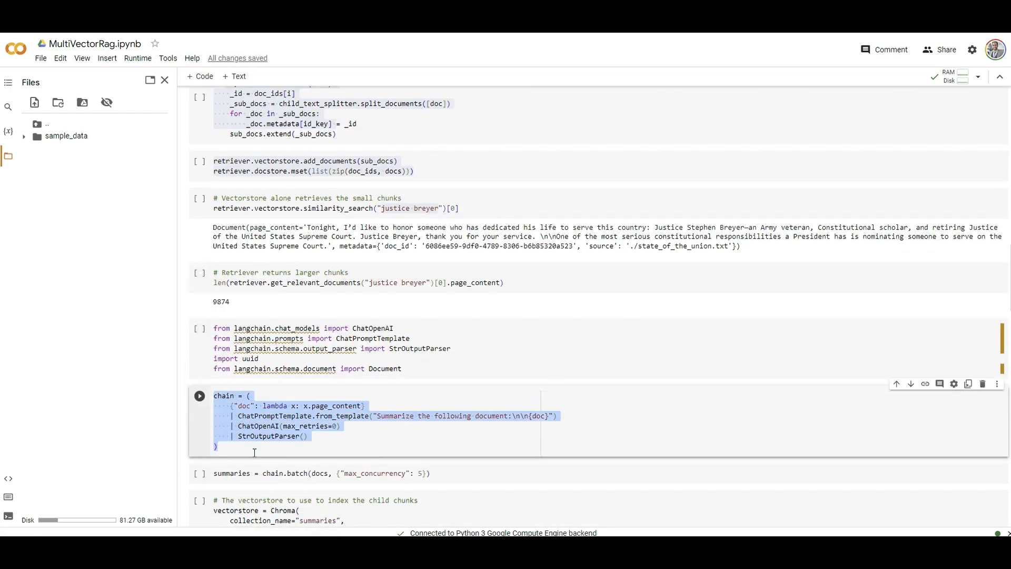
{"action": "left_click", "coordinate": [337, 405]}
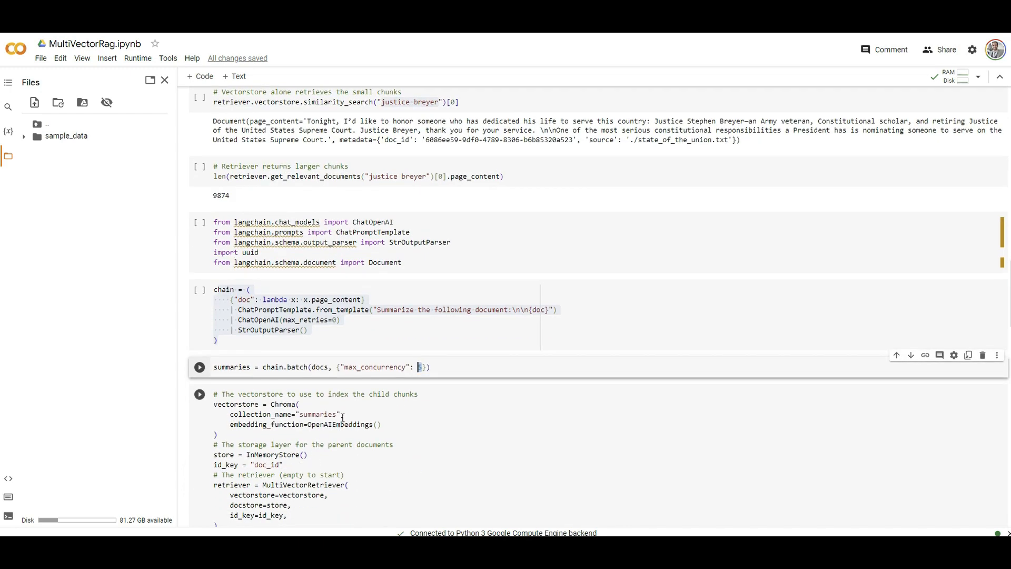
{"action": "scroll", "scroll_direction": "down", "scroll_amount": 3}
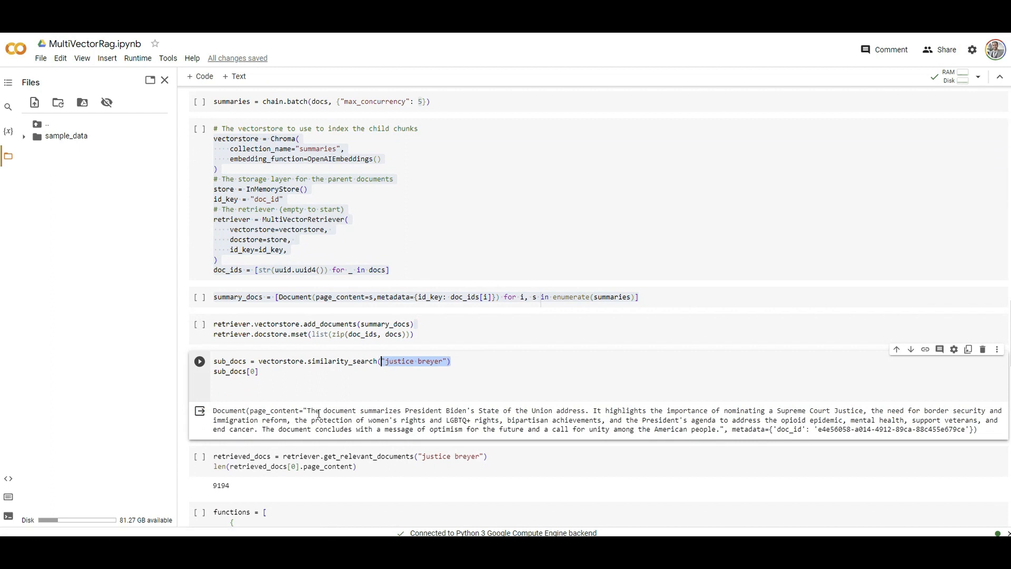
{"action": "left_click_drag", "start_coordinate": [312, 410], "coordinate": [500, 409]}
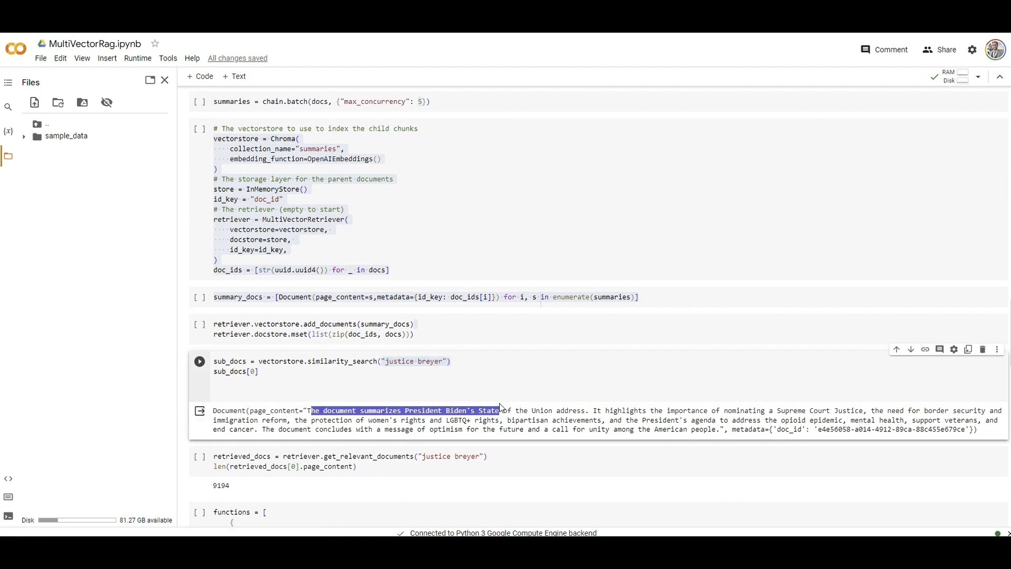
{"action": "left_click_drag", "start_coordinate": [499, 410], "coordinate": [606, 409]}
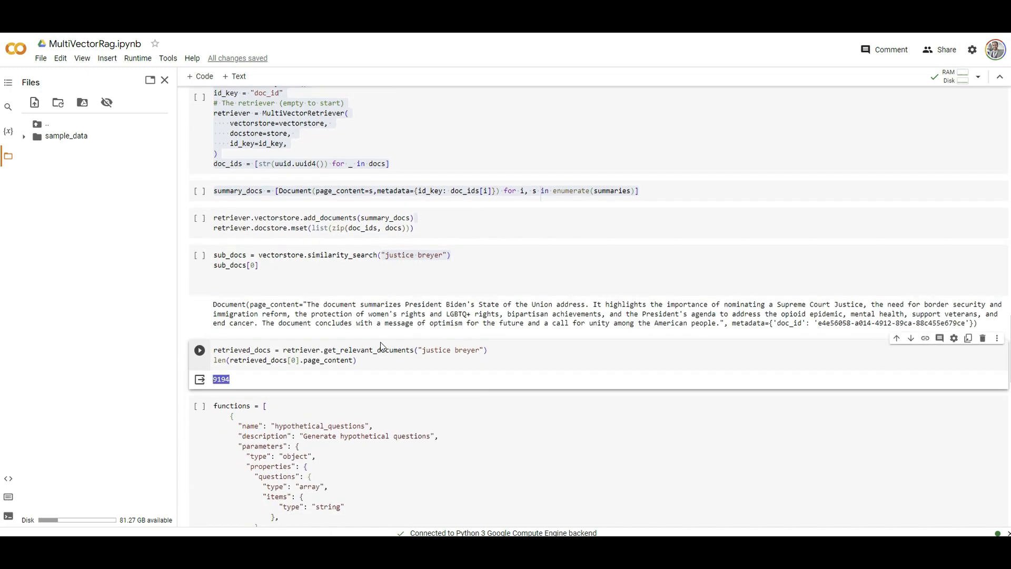
{"action": "scroll", "scroll_direction": "down", "scroll_amount": 3}
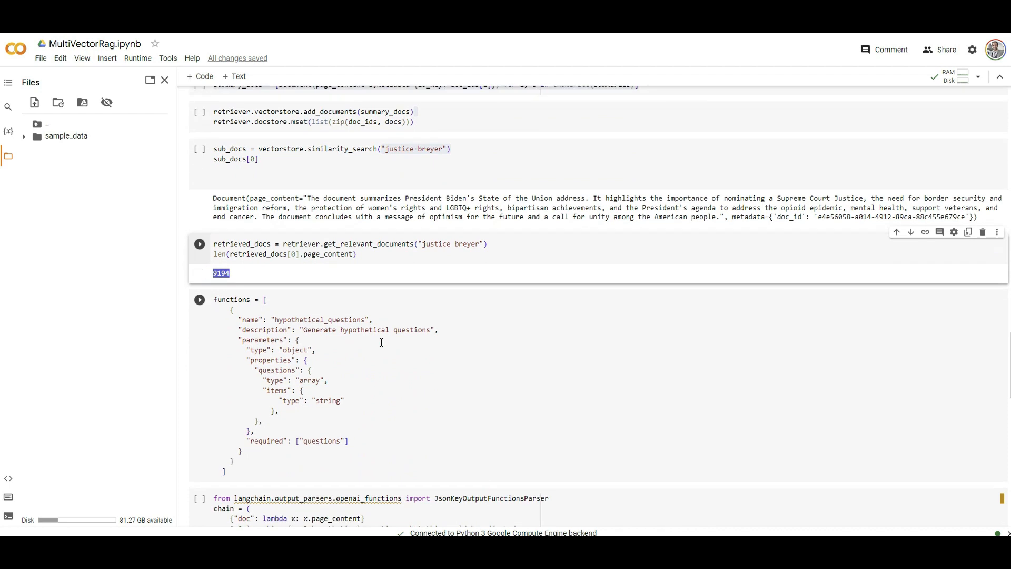
{"action": "scroll", "scroll_direction": "down", "scroll_amount": 3}
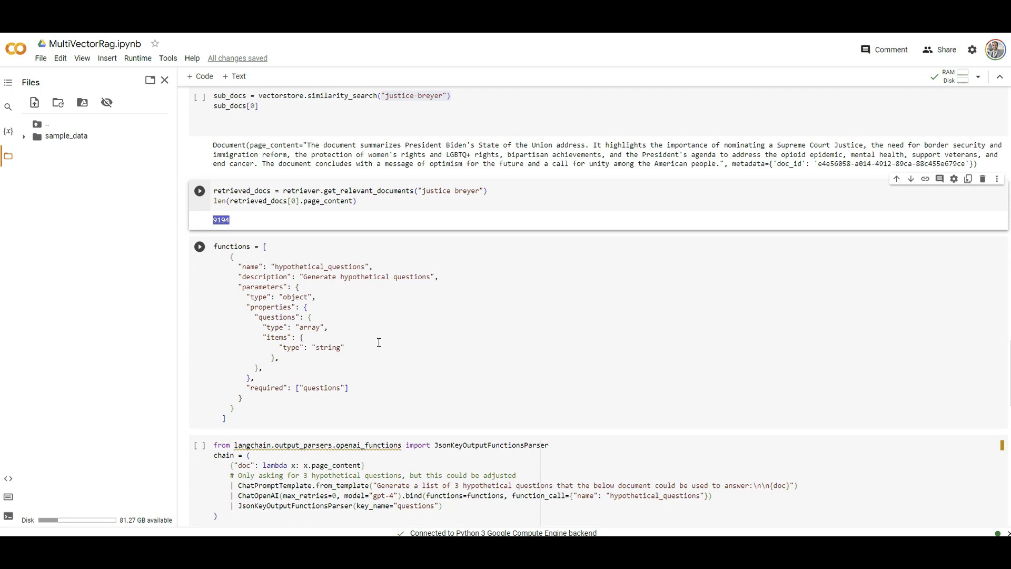
{"action": "mouse_move", "coordinate": [388, 345]}
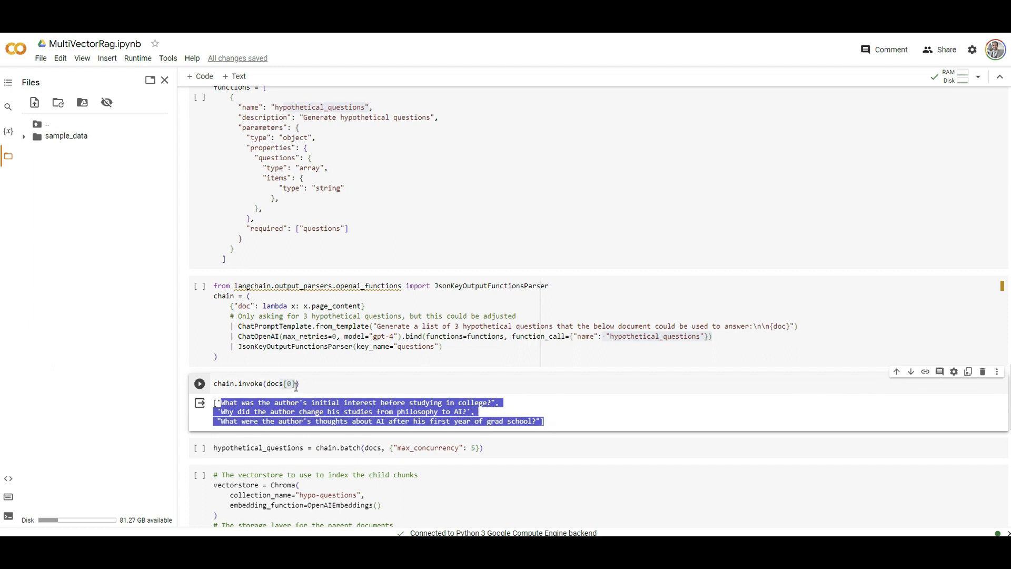
{"action": "scroll", "scroll_direction": "down", "scroll_amount": 3}
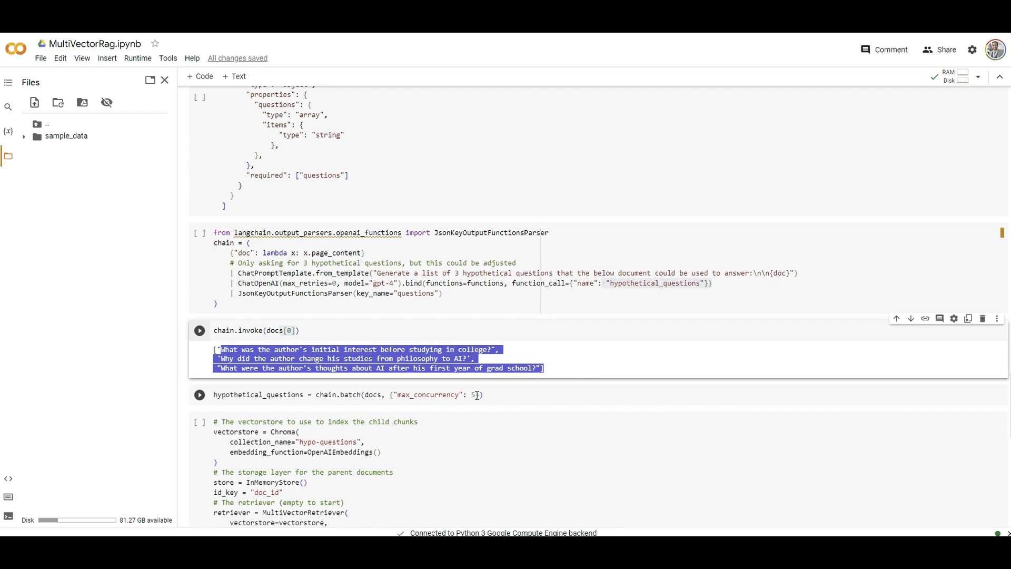
{"action": "left_click", "coordinate": [474, 394]}
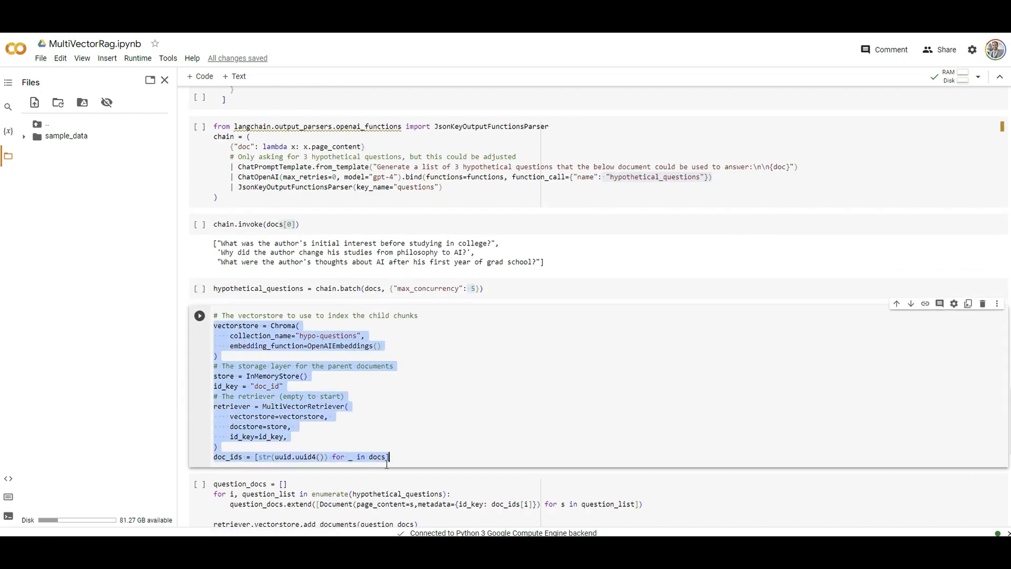
{"action": "scroll", "scroll_direction": "down", "scroll_amount": 3}
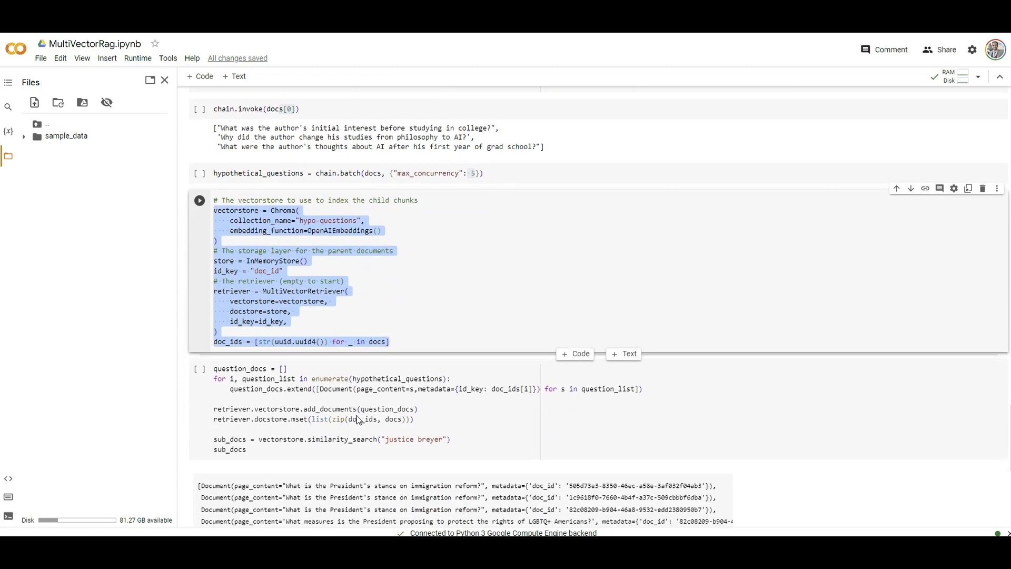
{"action": "scroll", "scroll_direction": "down", "scroll_amount": 3}
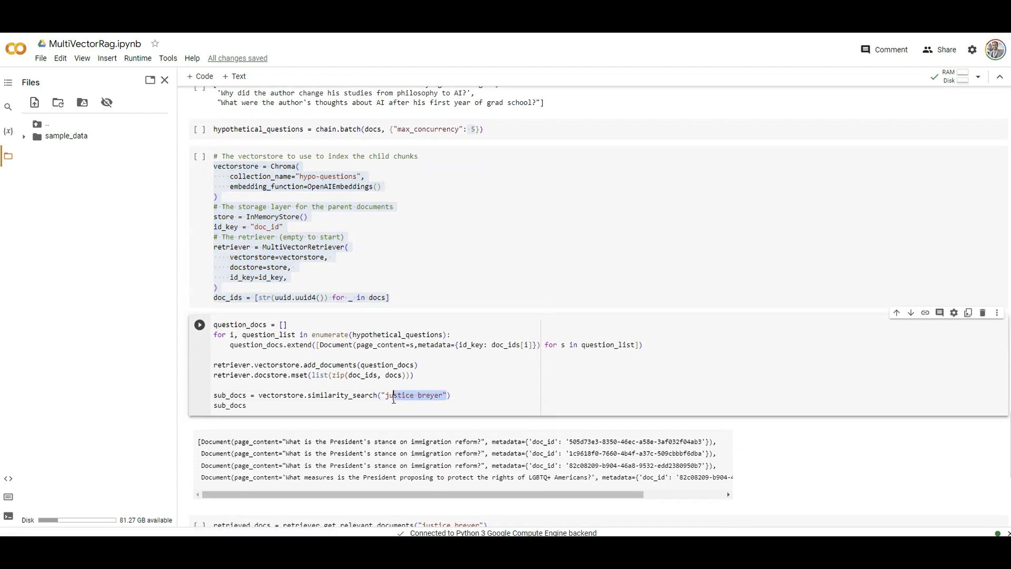
{"action": "scroll", "scroll_direction": "down", "scroll_amount": 3}
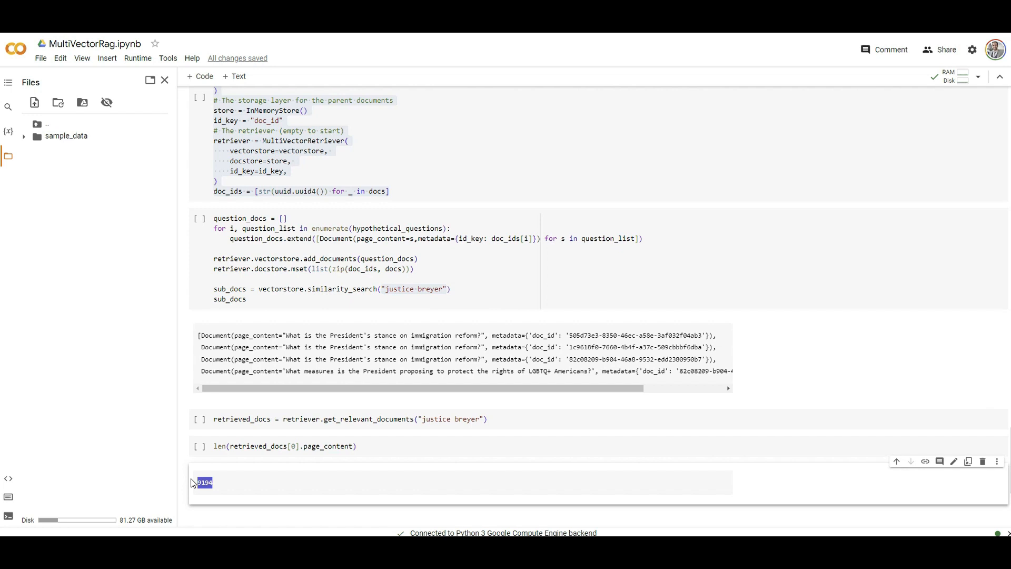
{"action": "mouse_move", "coordinate": [280, 325]}
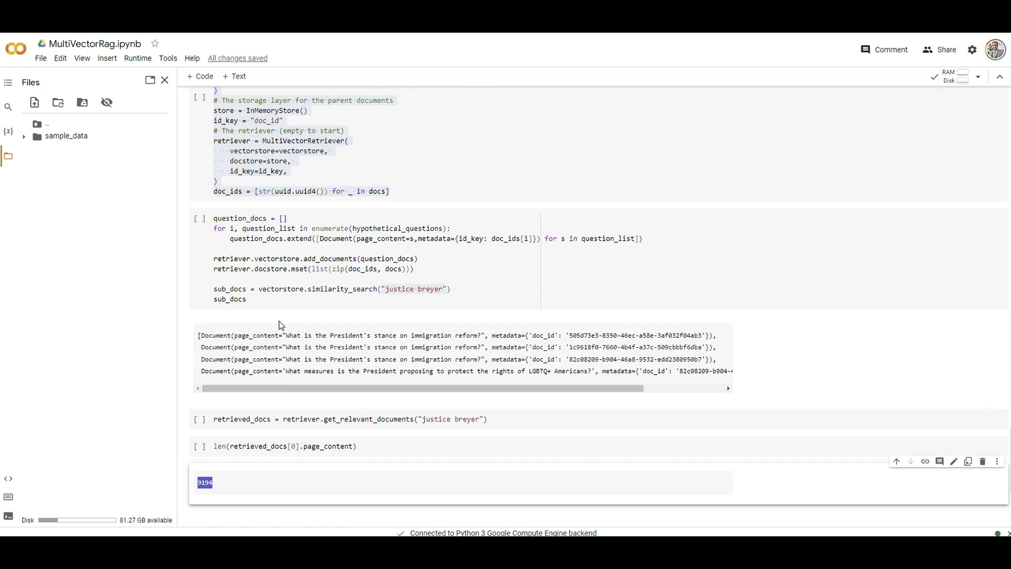